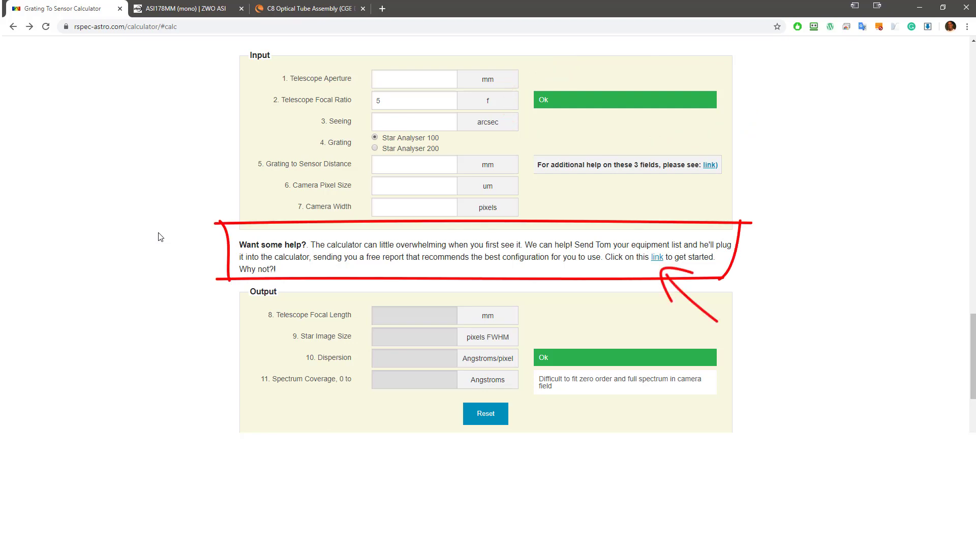
mouse_move(563, 272)
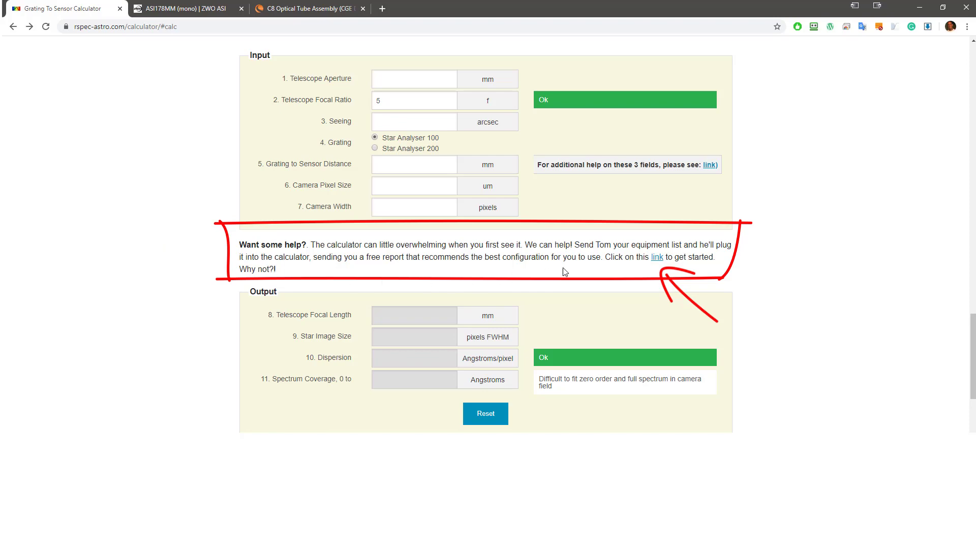
Step: Open the free equipment-report request form in a new tab, then return to the calculator
click(656, 257)
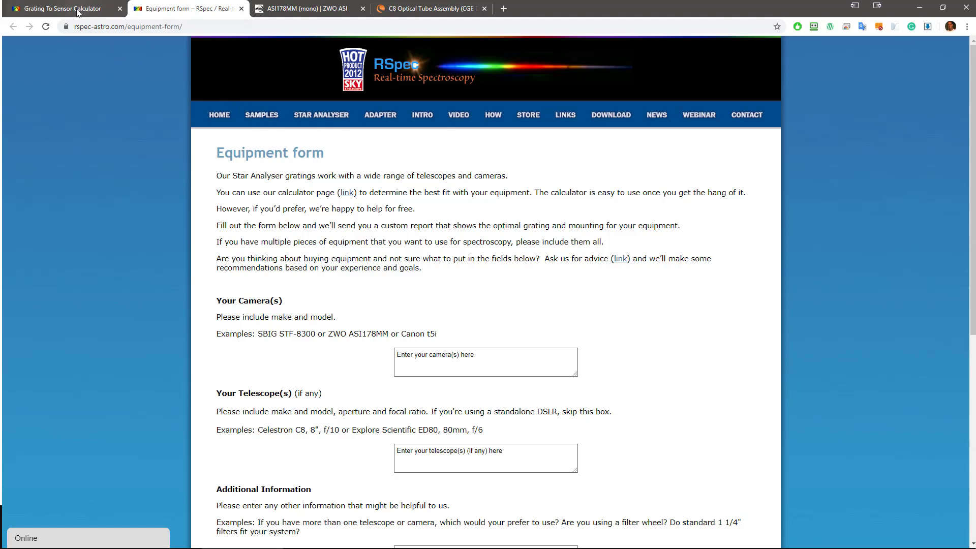
click(62, 8)
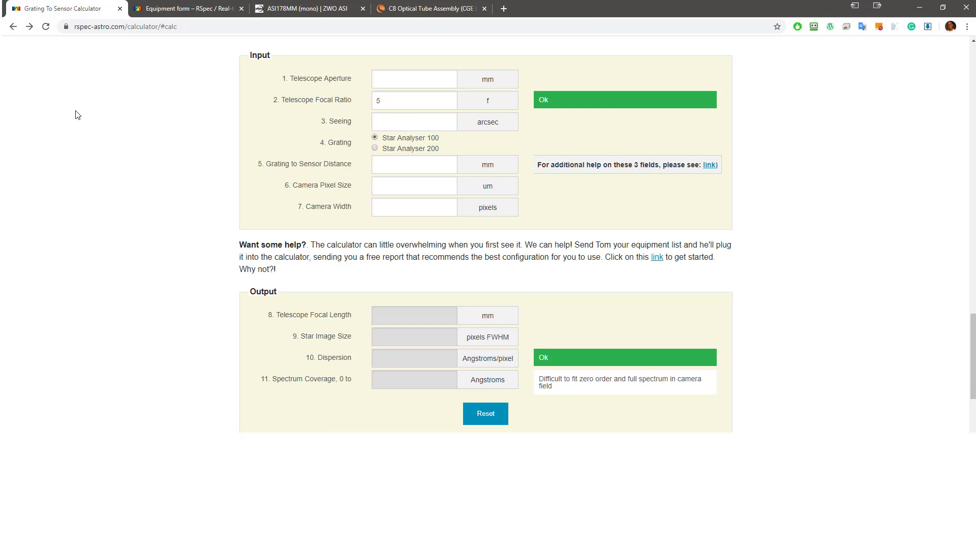
Step: Check the C8's f/10 on Celestron's page and enter focal ratio 10 in the calculator
click(428, 8)
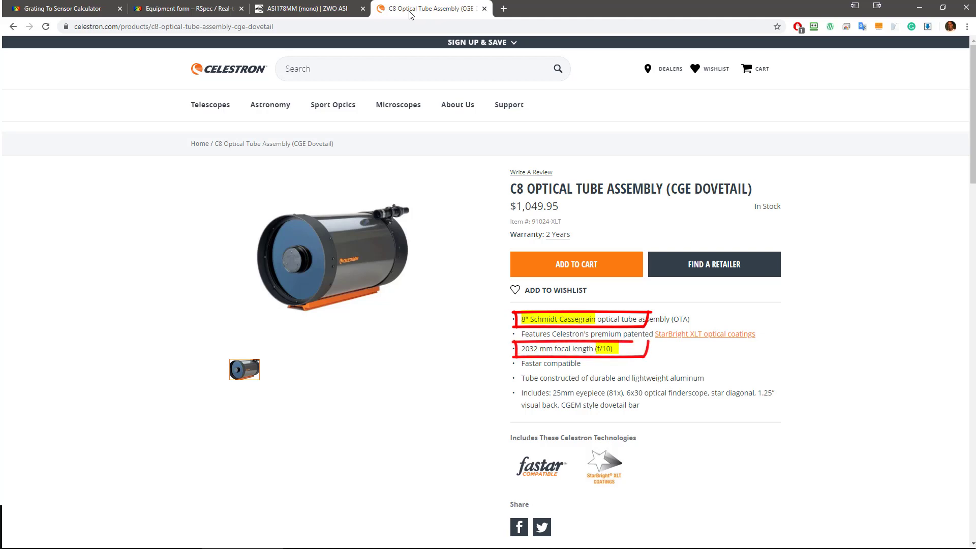
click(62, 8)
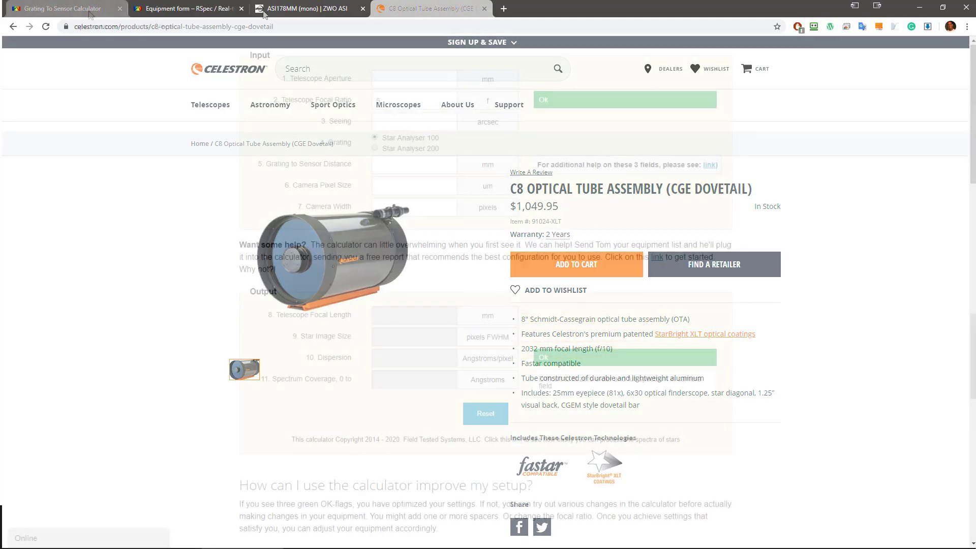
click(62, 9)
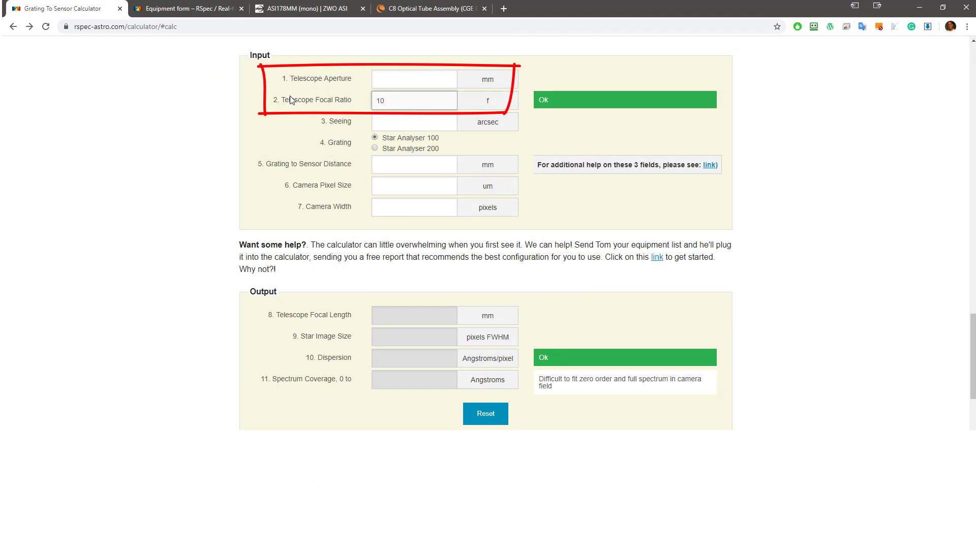
Step: Enter telescope aperture 203 mm and seeing 3 arcsec
click(414, 100)
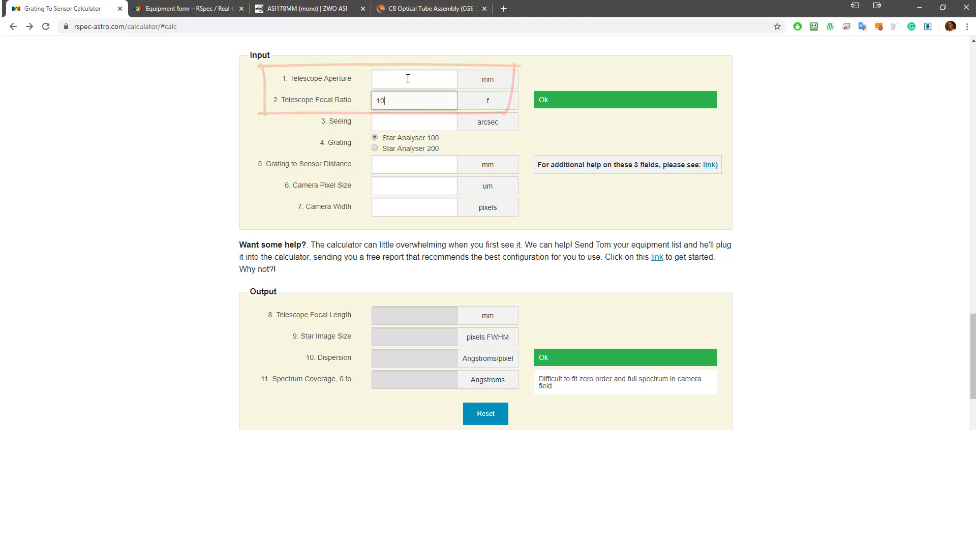
text(203)
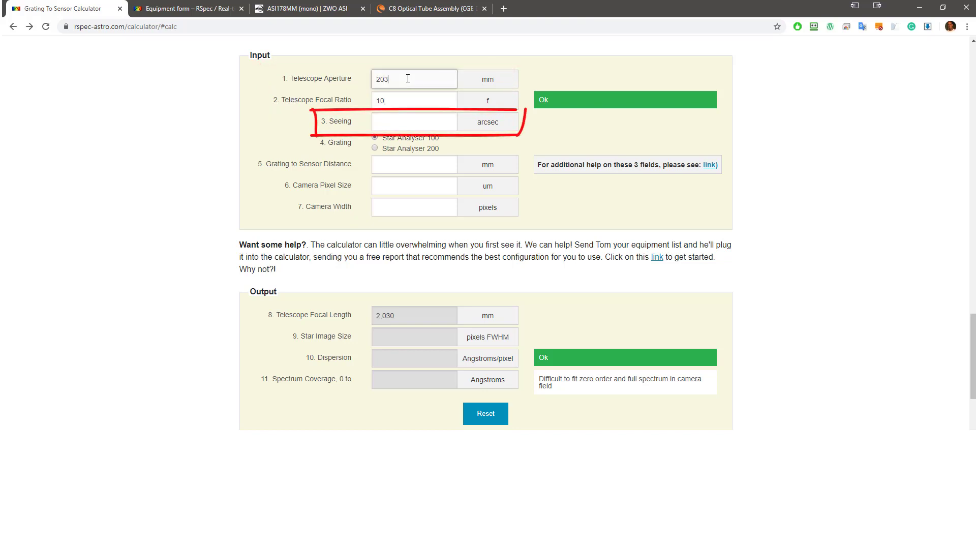
click(414, 122)
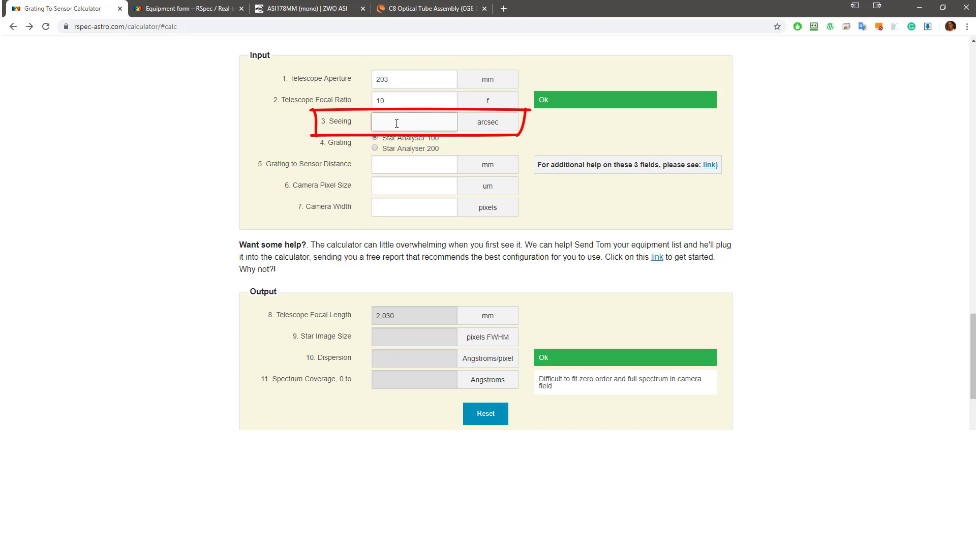
text(3)
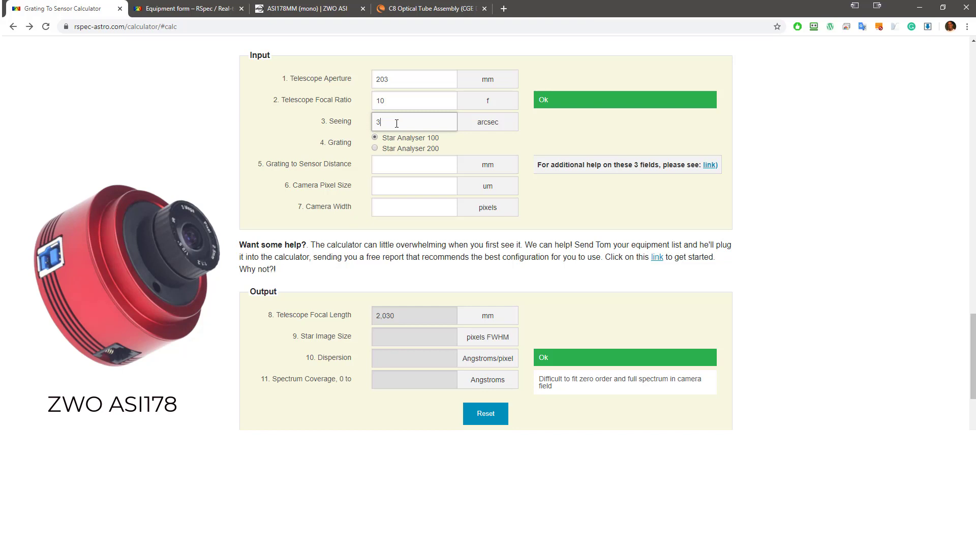
click(305, 8)
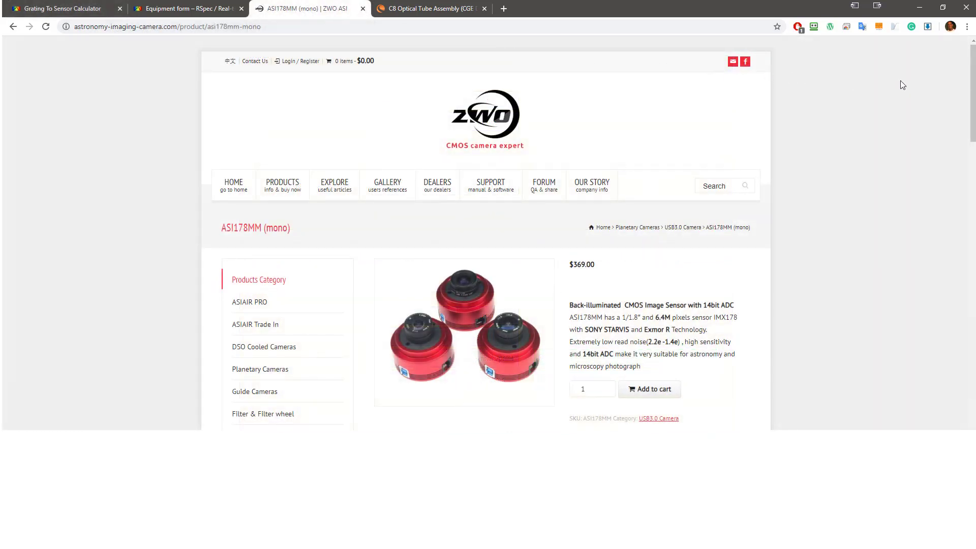
scroll(down, 3)
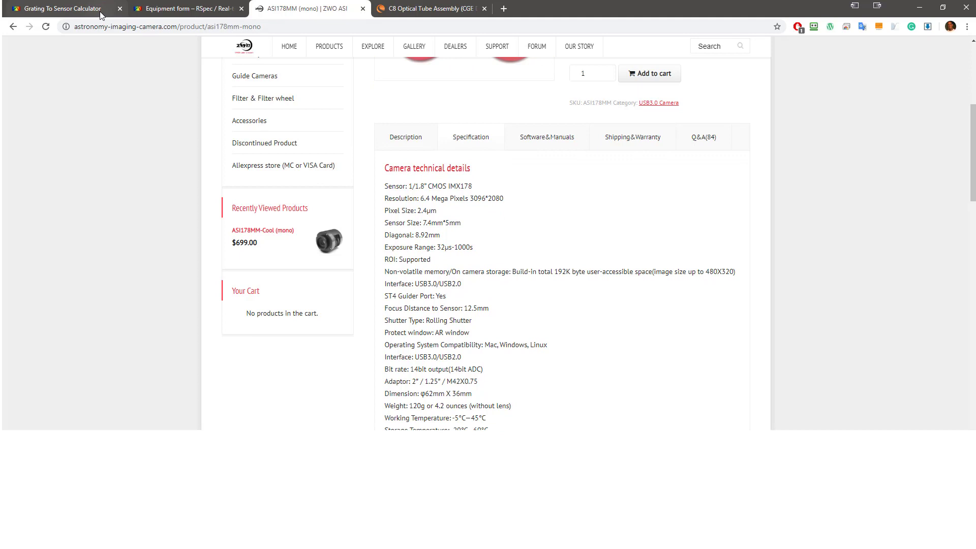
click(62, 8)
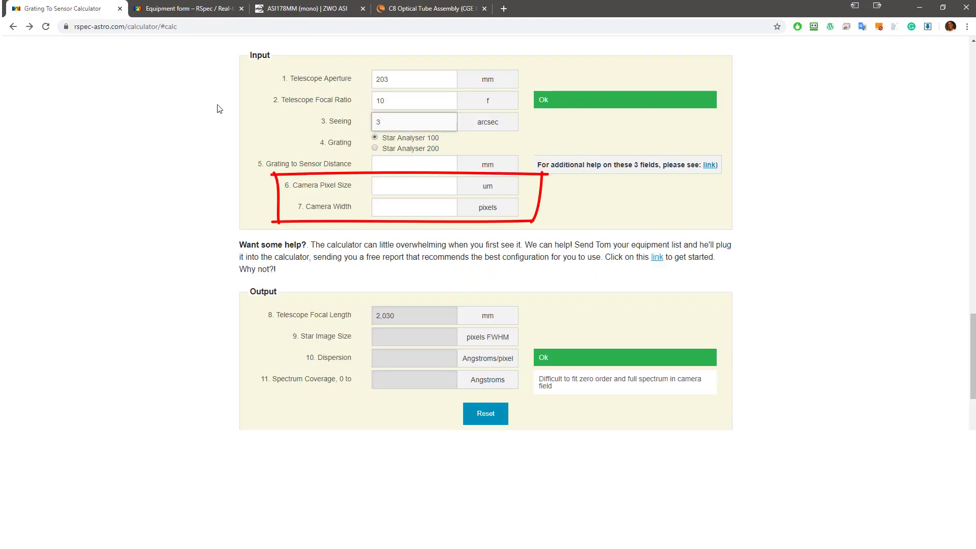
Step: Enter camera pixel size 2.4 µm and camera width 3096 pixels
click(413, 185)
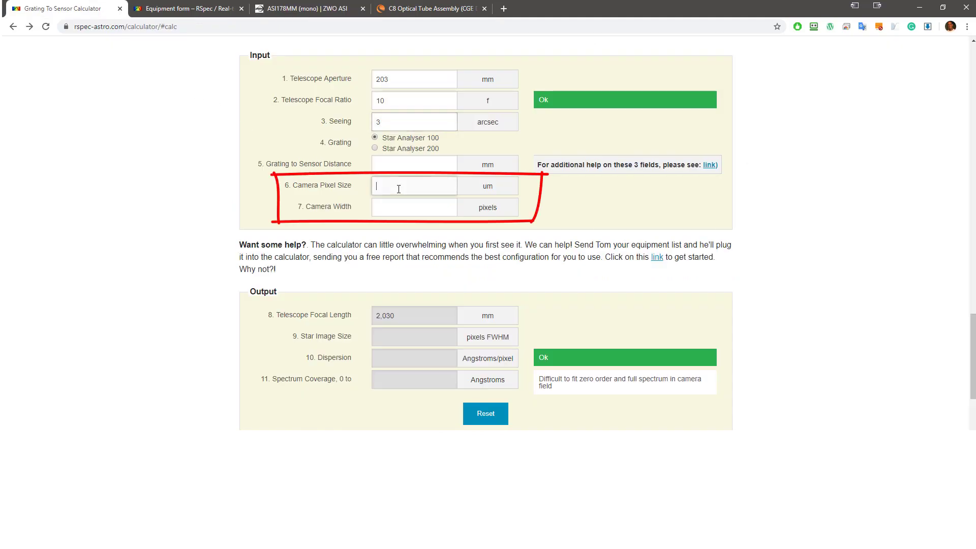
text(2.4)
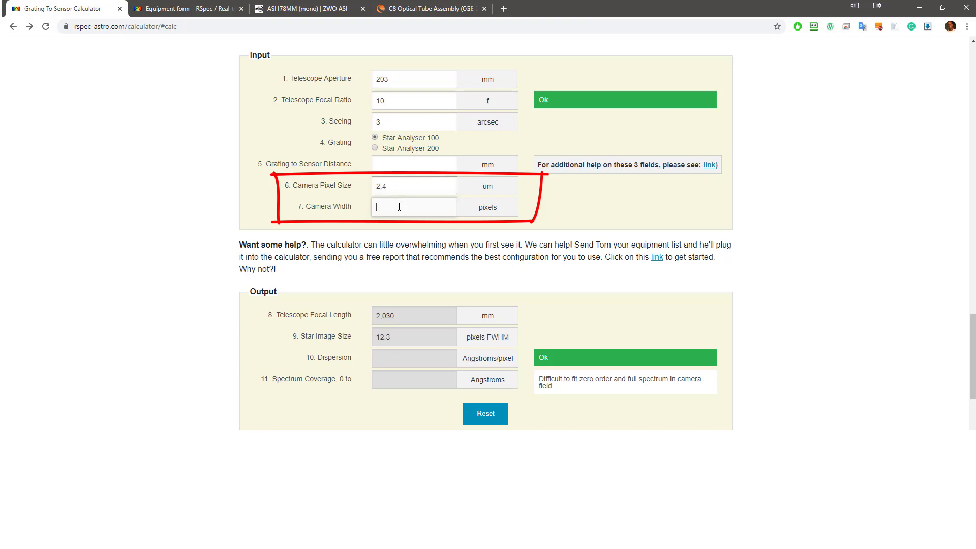
text(3096)
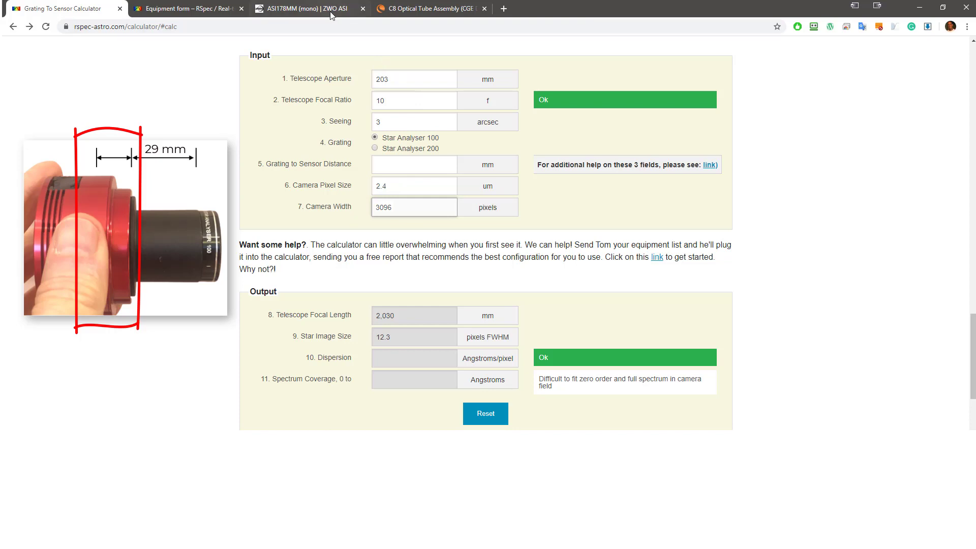
click(304, 8)
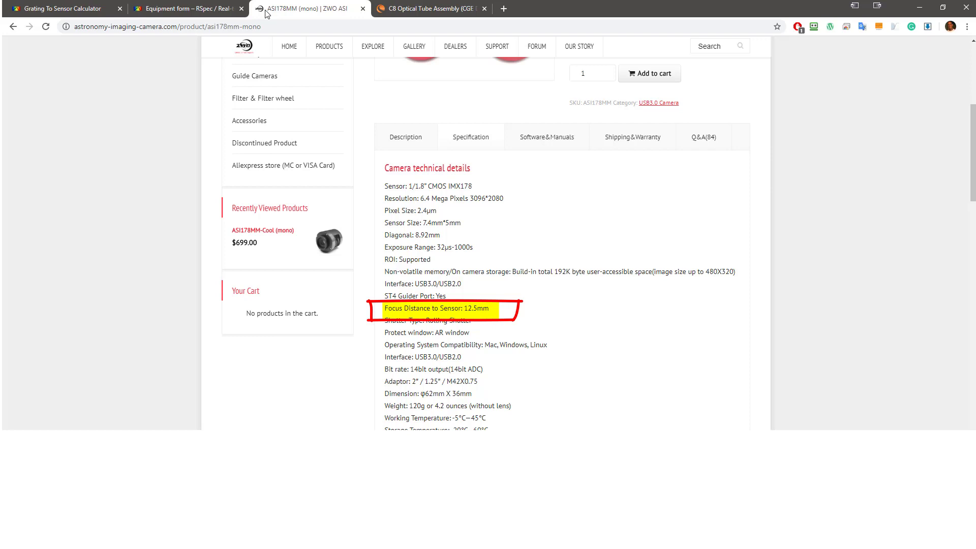
click(62, 8)
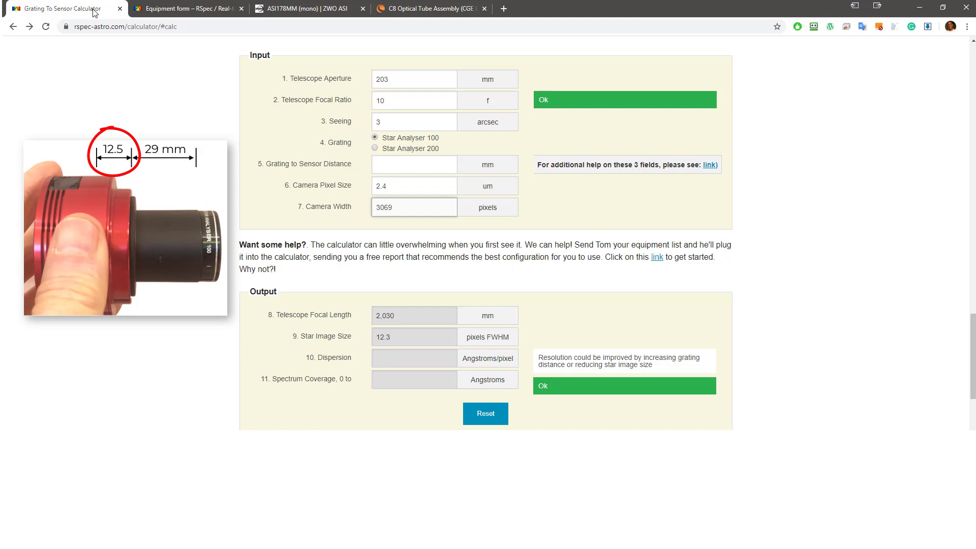
click(413, 163)
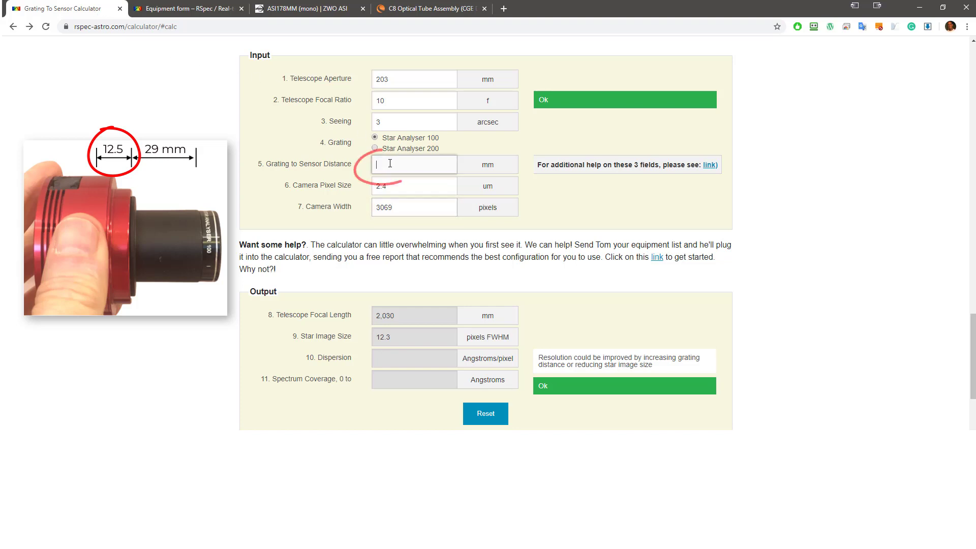
Step: Enter 41 mm as the grating-to-sensor distance, giving 5.9 Å/pixel dispersion
text(41)
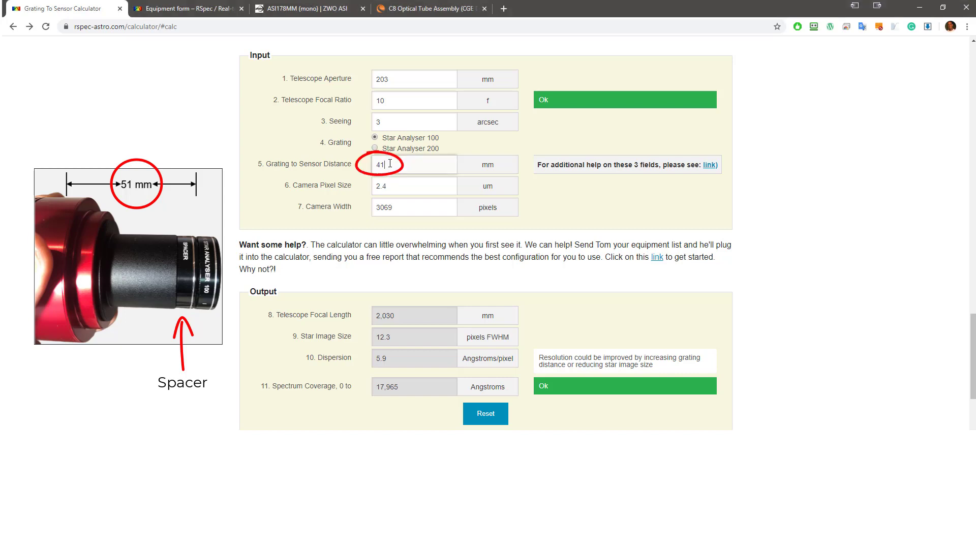
text(51)
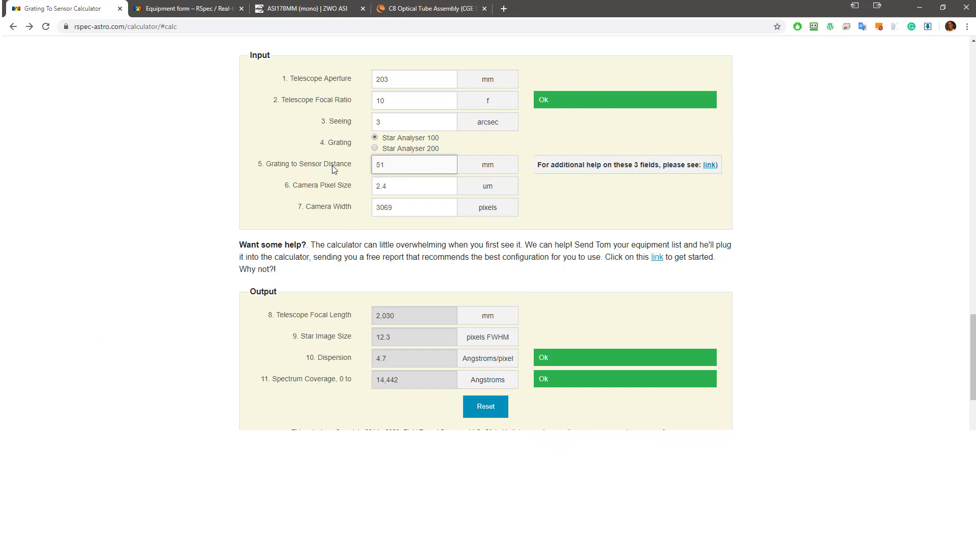
click(414, 164)
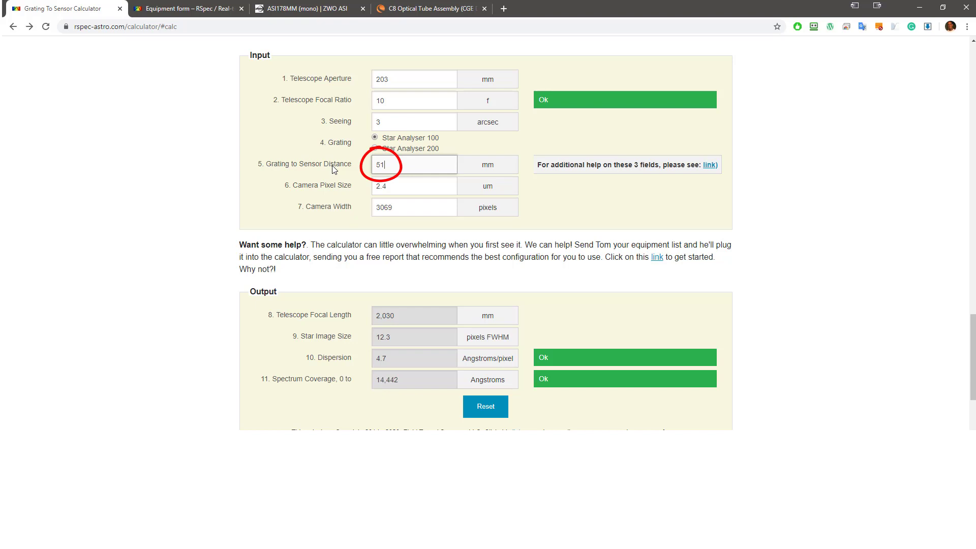
text(41)
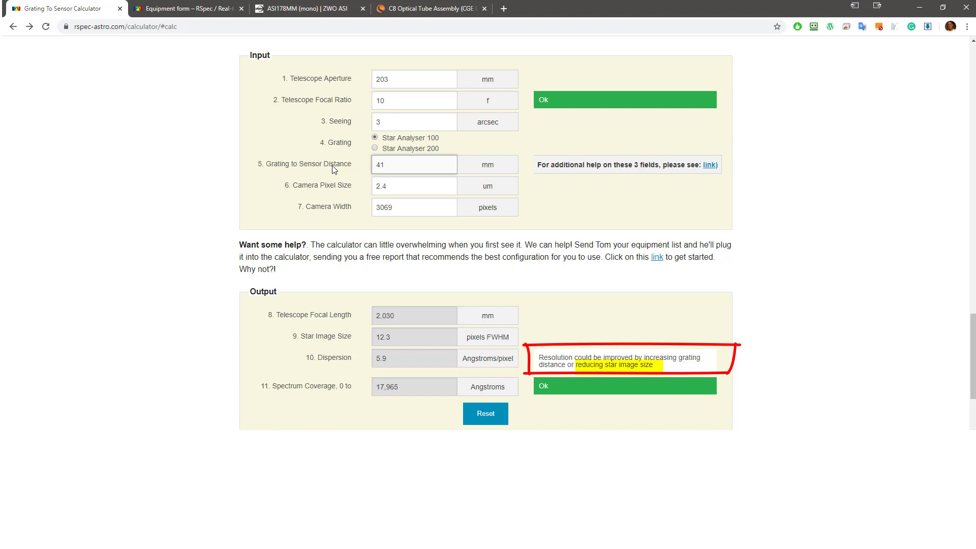
click(413, 163)
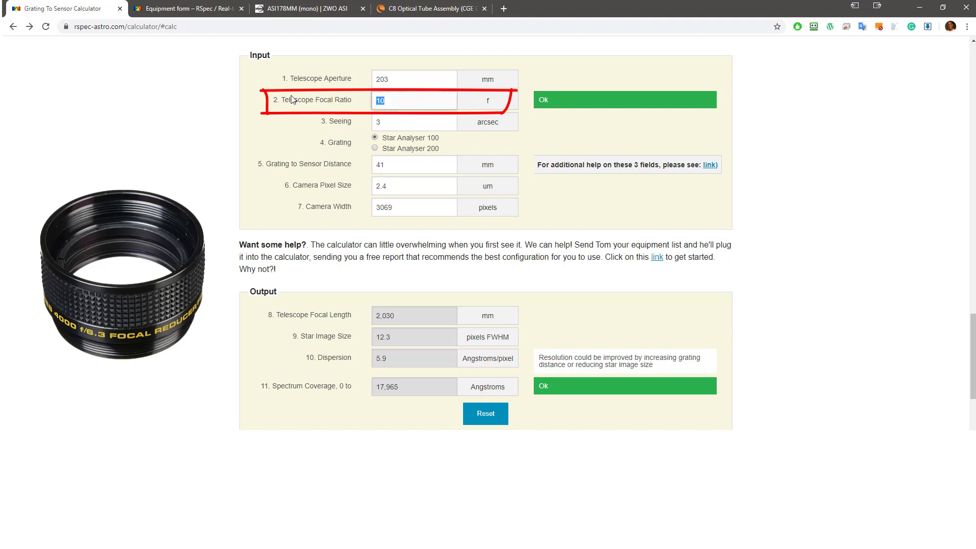
Step: Change the telescope focal ratio to 6.3 and apply it, giving 7.8-pixel stars
text(6.3)
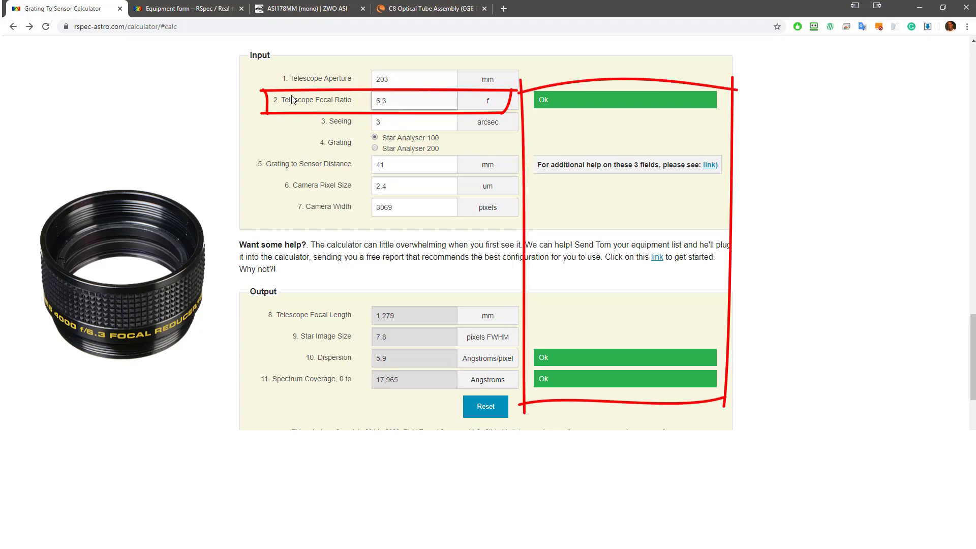
click(414, 100)
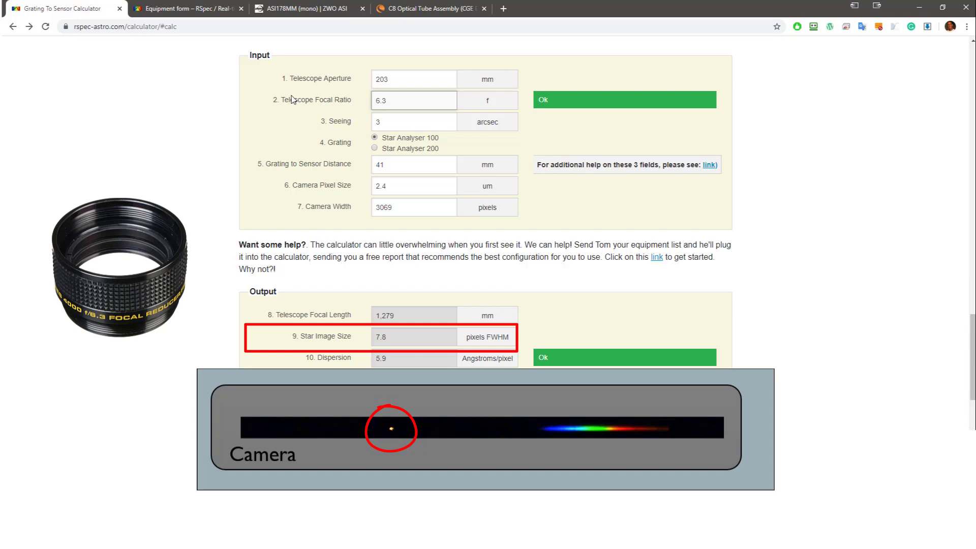
click(624, 357)
text(102)
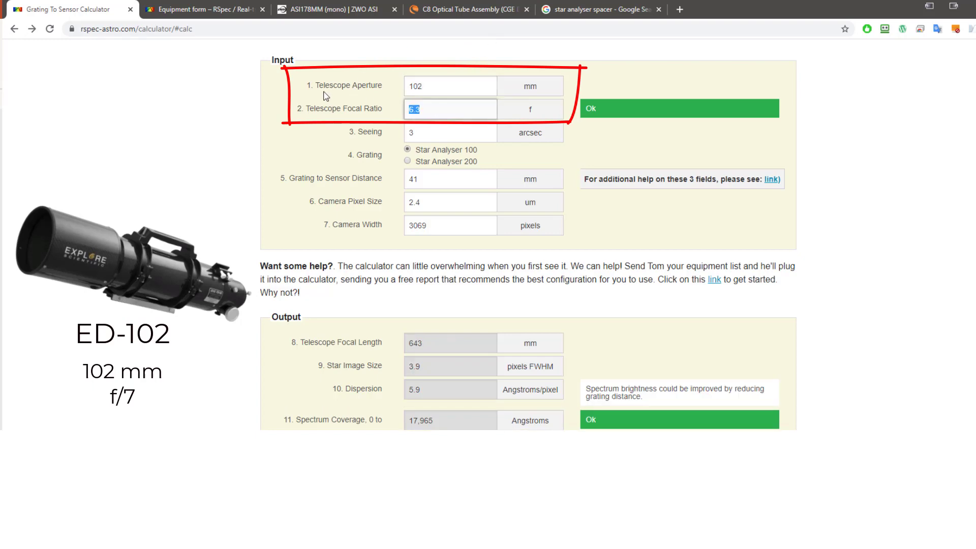
Step: Replace the telescope focal ratio with 7 for the ED-102
text(7)
click(450, 202)
text(3.)
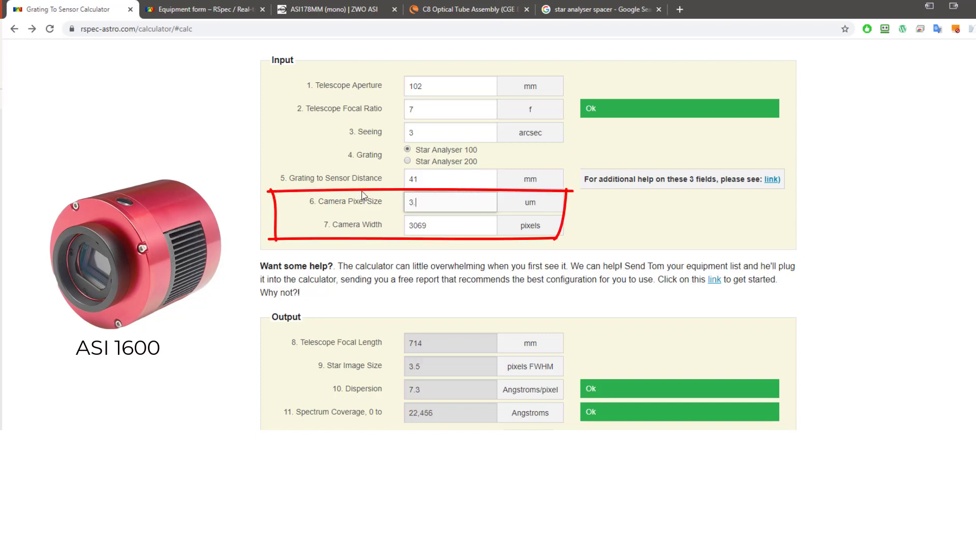
Step: Set camera pixel size to 3.8 µm and camera width to 4656 pixels
text(8)
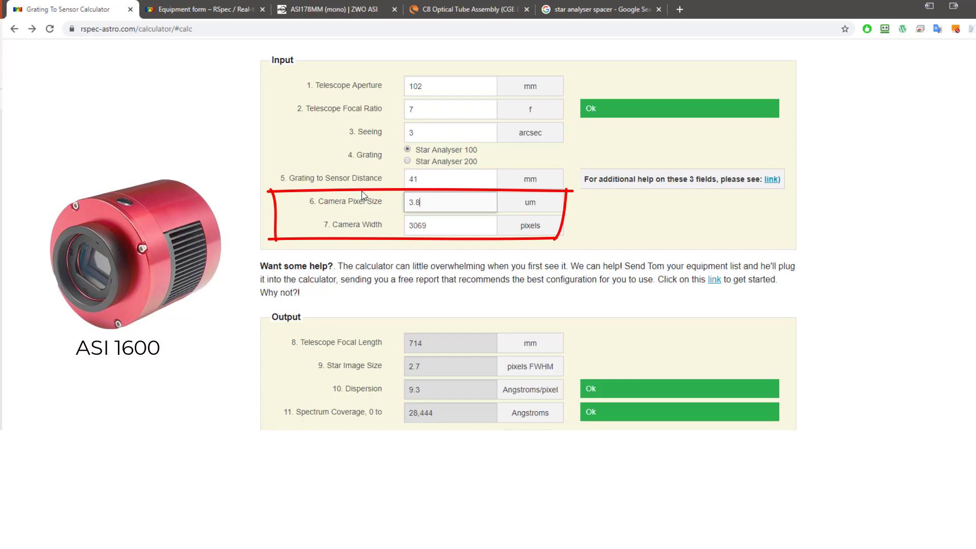
triple_click(450, 224)
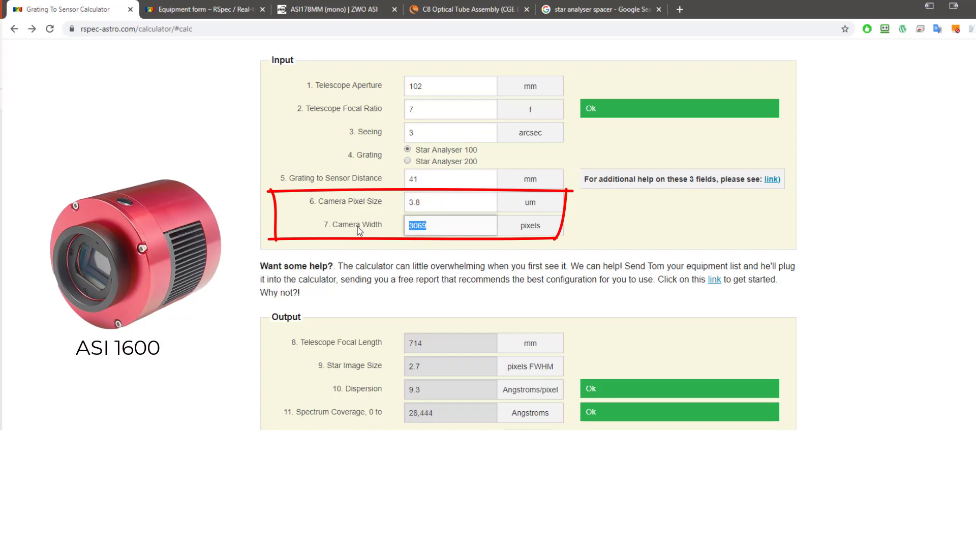
text(46)
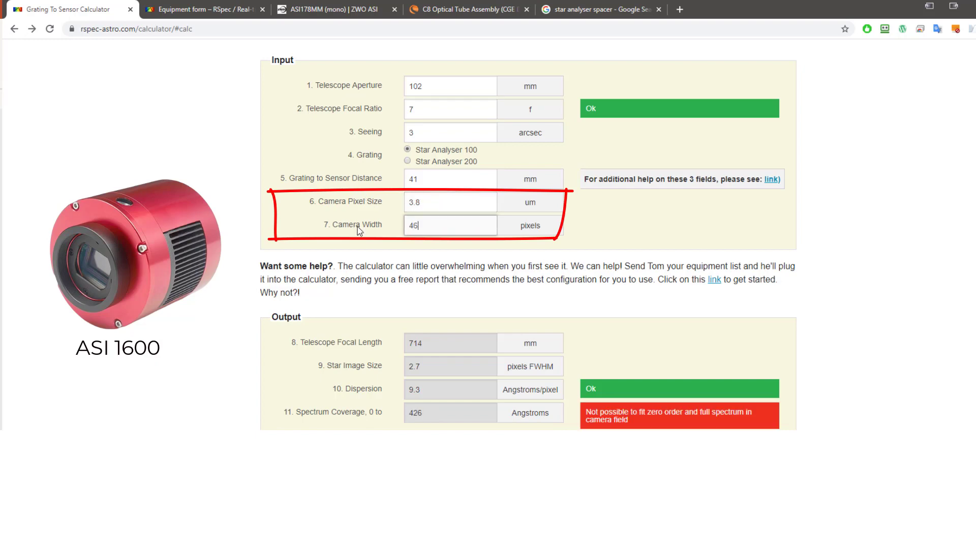
text(56)
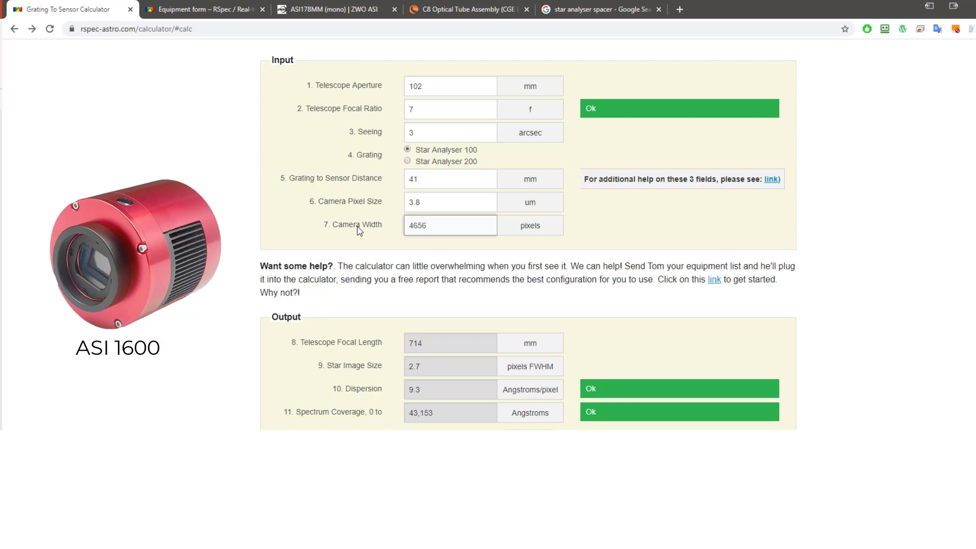
Step: Change the grating-to-sensor distance to 10 mm, triggering the 38.0 Å/pixel warning
click(449, 225)
text(10)
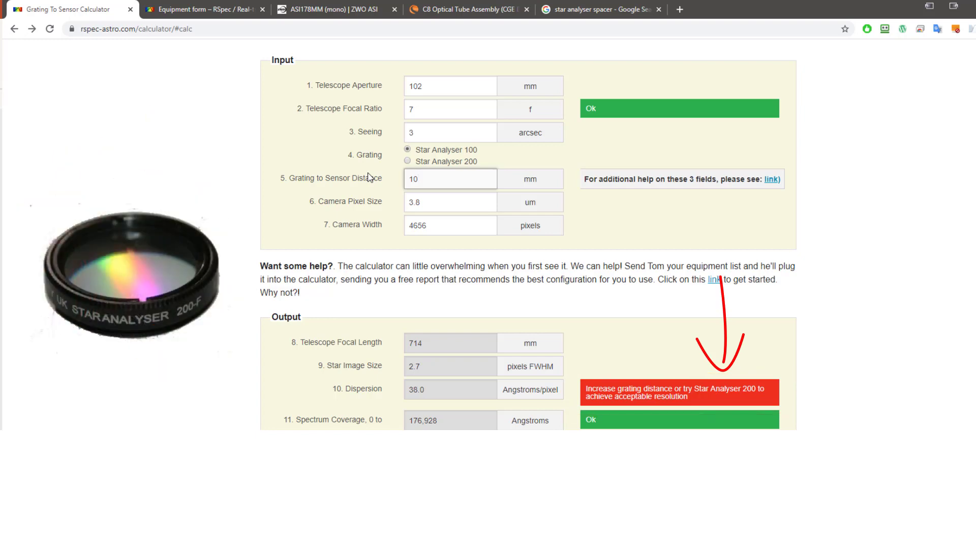
click(449, 178)
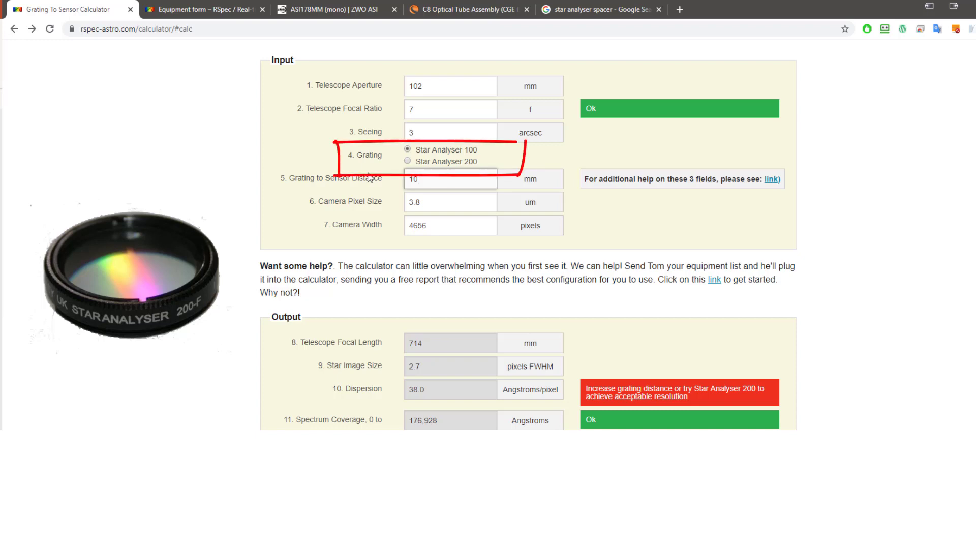
click(407, 162)
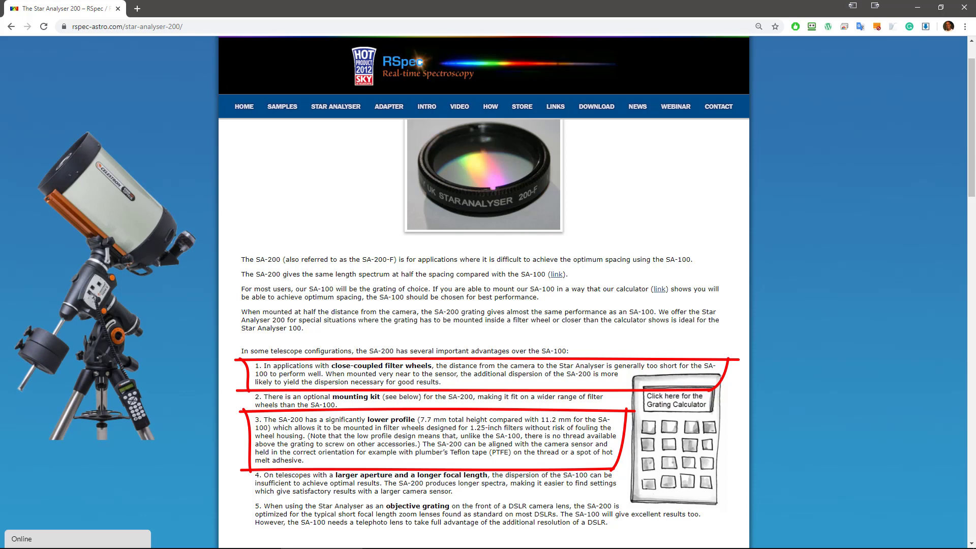
Step: Return to the grating calculator and select Star Analyser 200, giving 19.0 Å/pixel
click(675, 399)
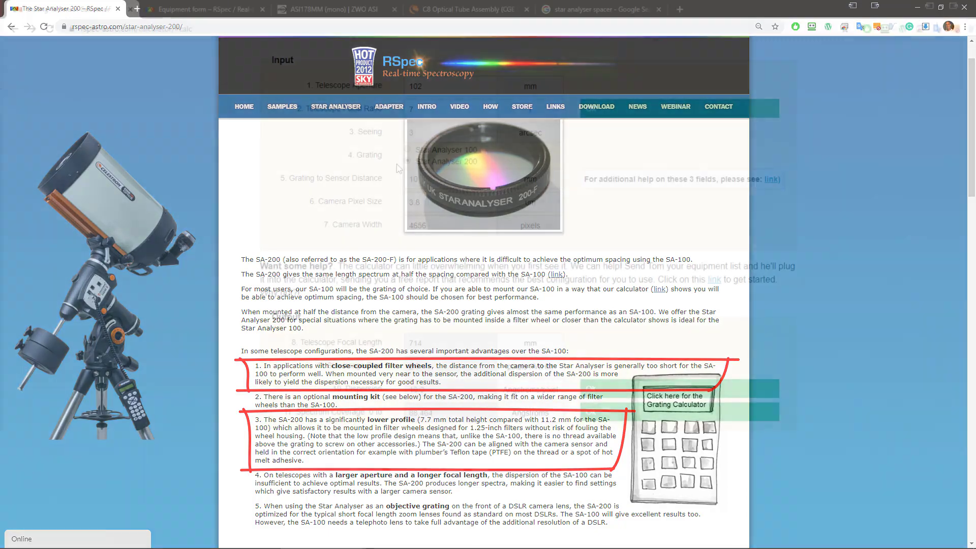
click(675, 399)
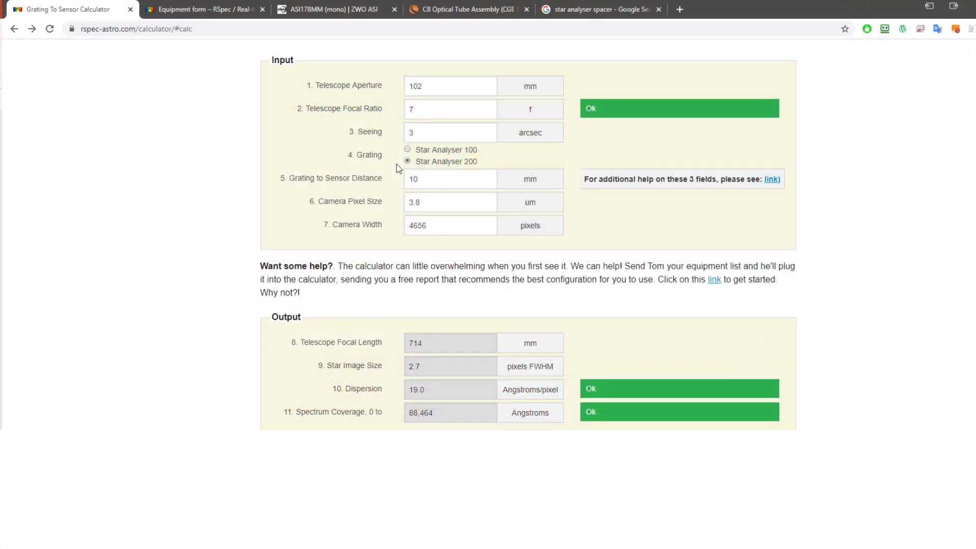